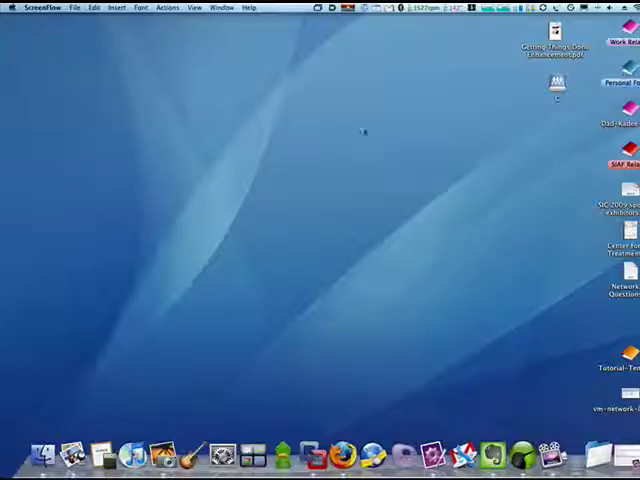
pyautogui.moveTo(288, 132)
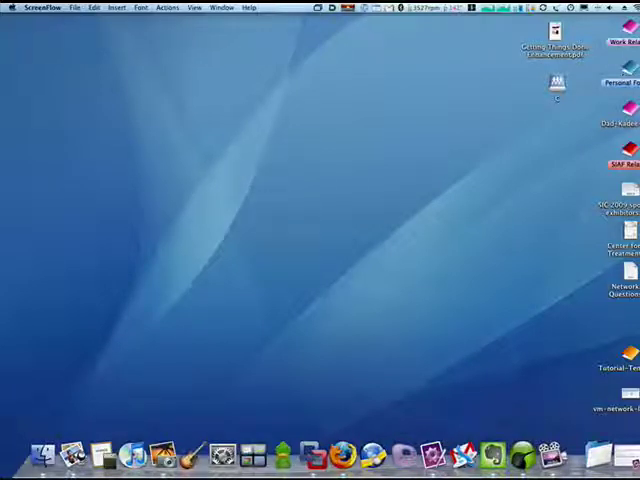
pyautogui.moveTo(228, 452)
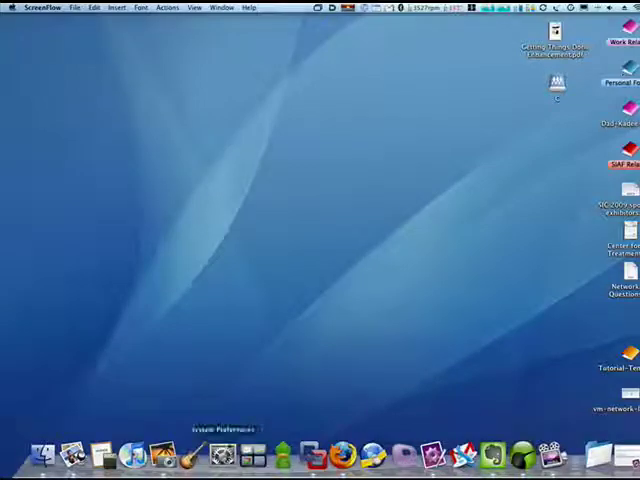
# Step: Bring up the Parental Controls pane from System Preferences in the Dock
pyautogui.click(224, 452)
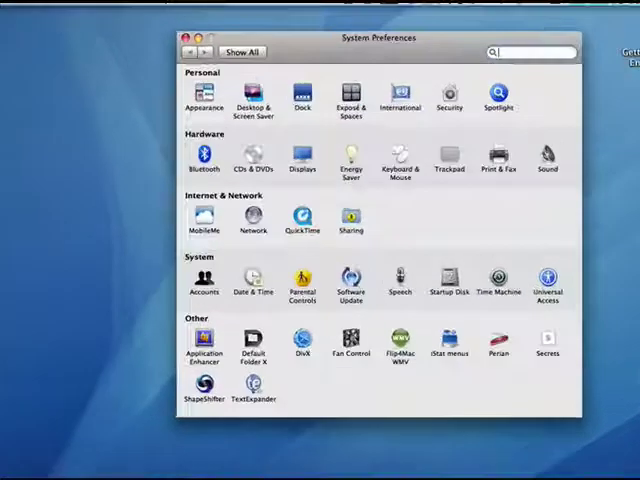
pyautogui.click(308, 280)
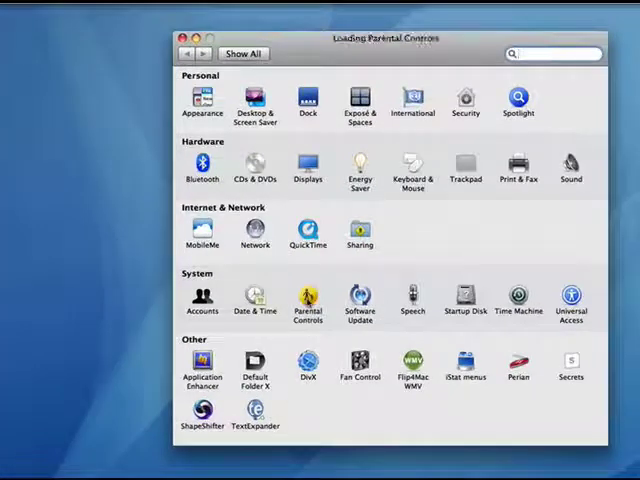
pyautogui.click(308, 300)
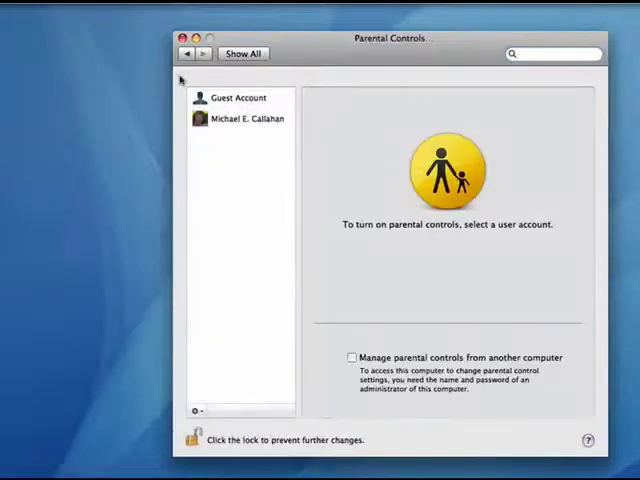
# Step: Enable Use Simple Finder for the Guest Account and move to its Content restrictions
pyautogui.click(238, 96)
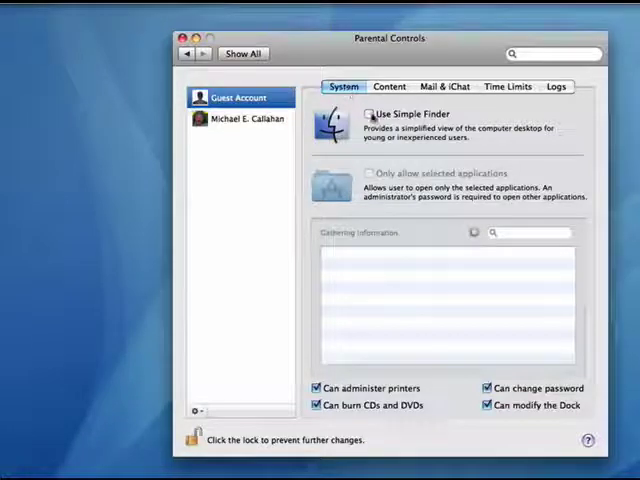
pyautogui.click(368, 114)
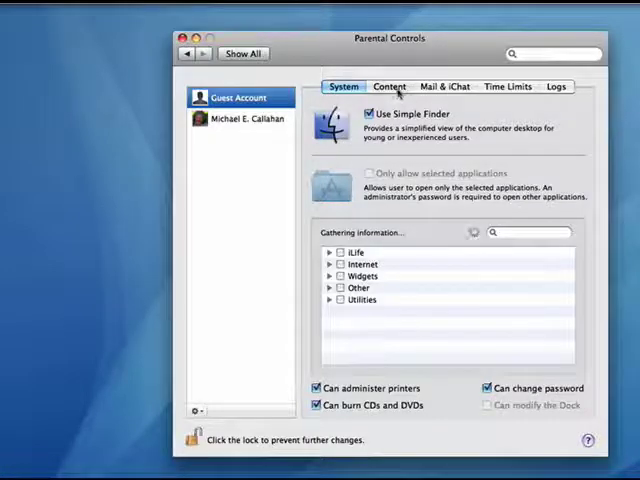
pyautogui.click(388, 88)
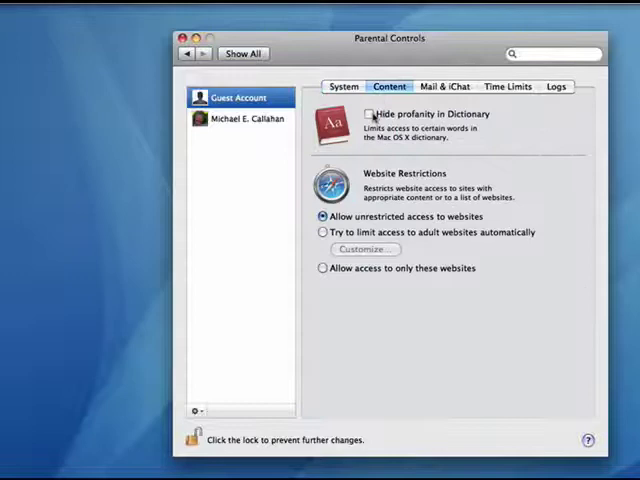
# Step: Hide profanity in Dictionary for the Guest Account and move to Mail & iChat restrictions
pyautogui.click(368, 114)
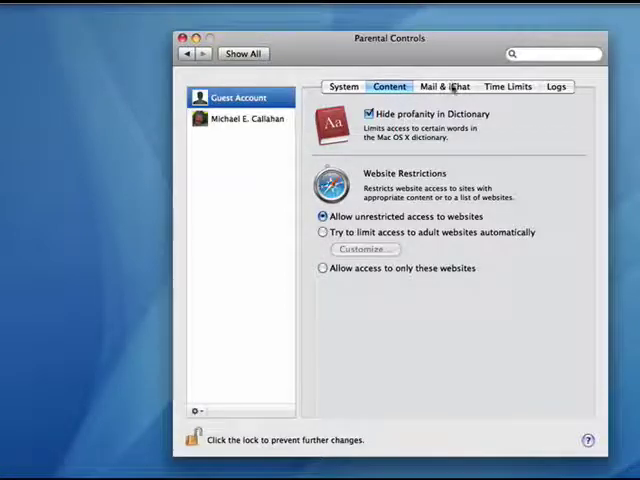
pyautogui.click(444, 86)
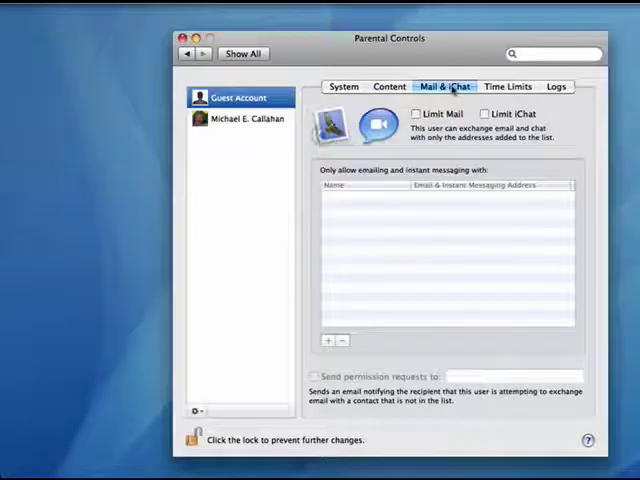
# Step: Limit Mail and iChat to approved contacts and begin adding an allowed contact
pyautogui.click(416, 112)
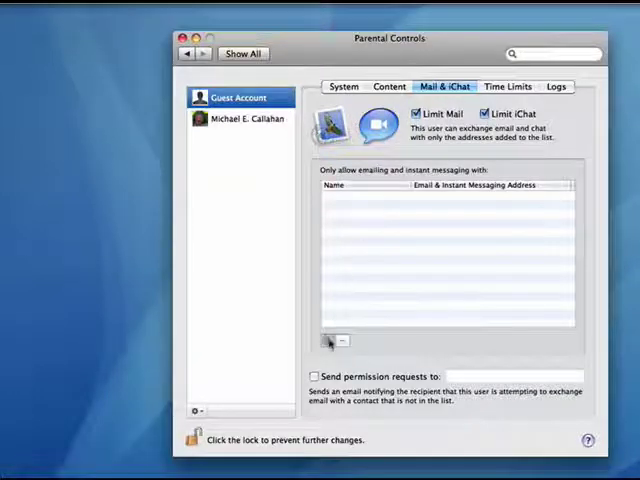
pyautogui.click(330, 340)
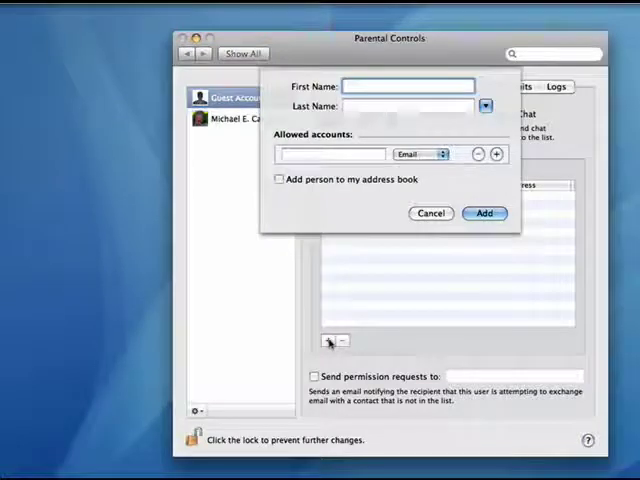
pyautogui.write('Don')
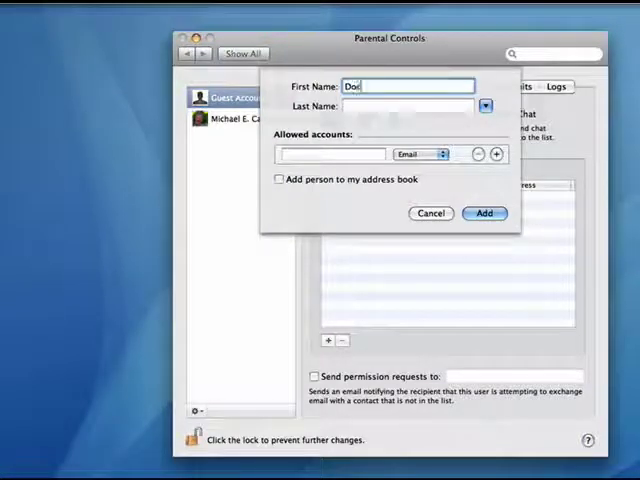
pyautogui.write('Smith')
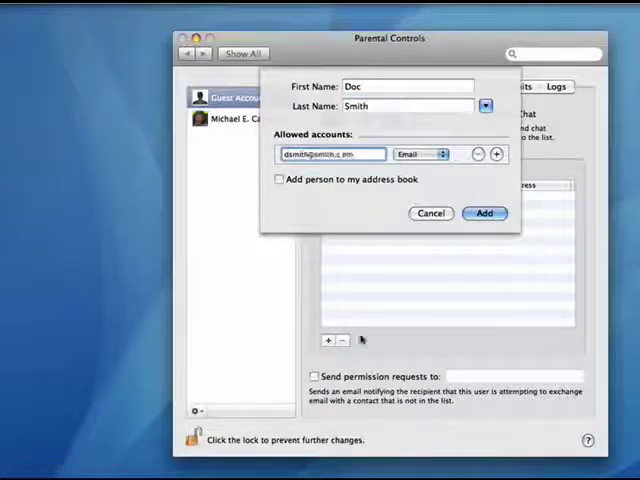
pyautogui.click(420, 154)
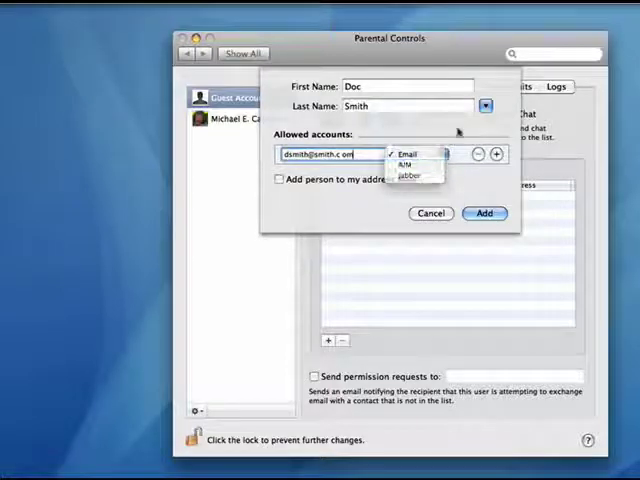
pyautogui.click(406, 152)
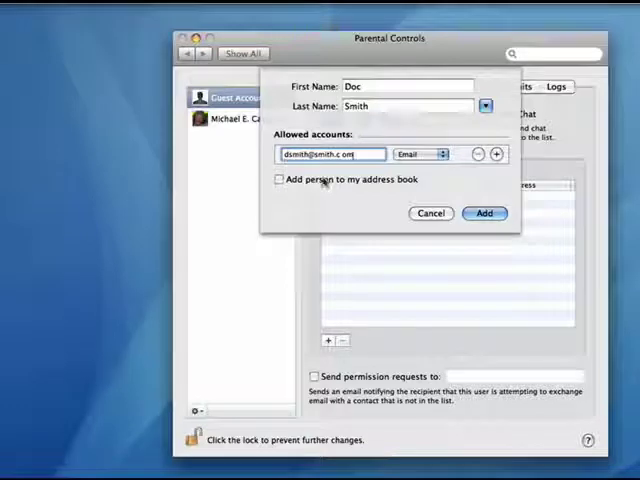
pyautogui.click(430, 212)
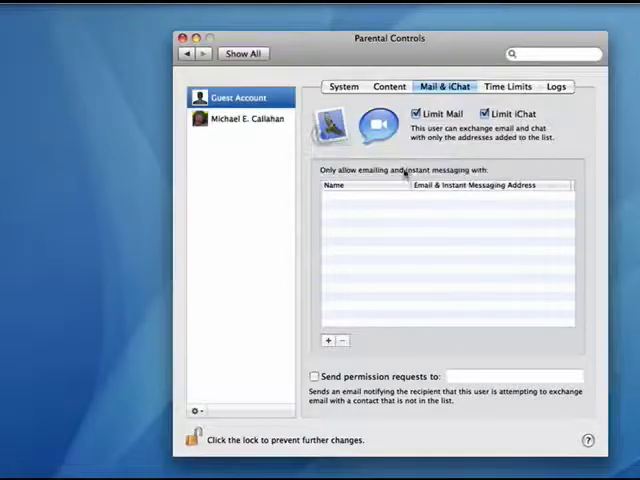